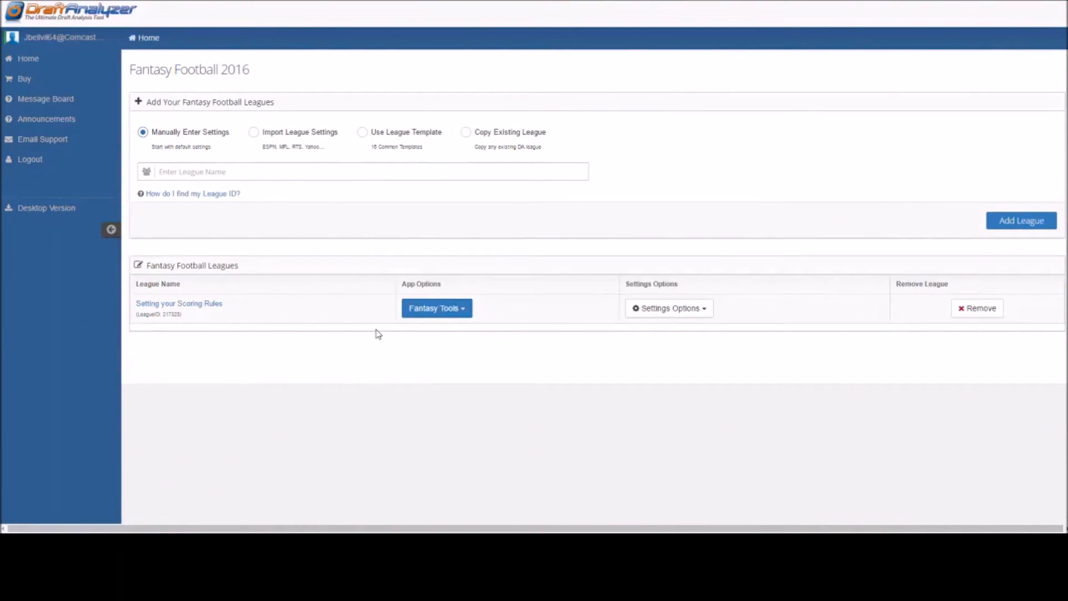
mouse_move(997, 165)
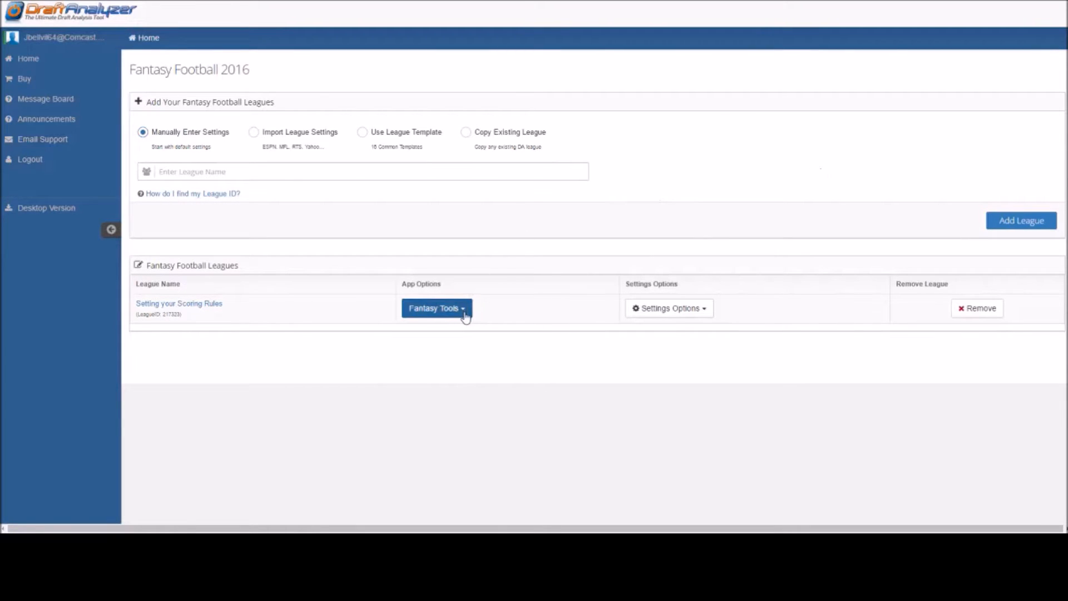
- Open Scoring Rules from the Settings Options of the 'Setting your Scoring Rules' league
left_click(668, 309)
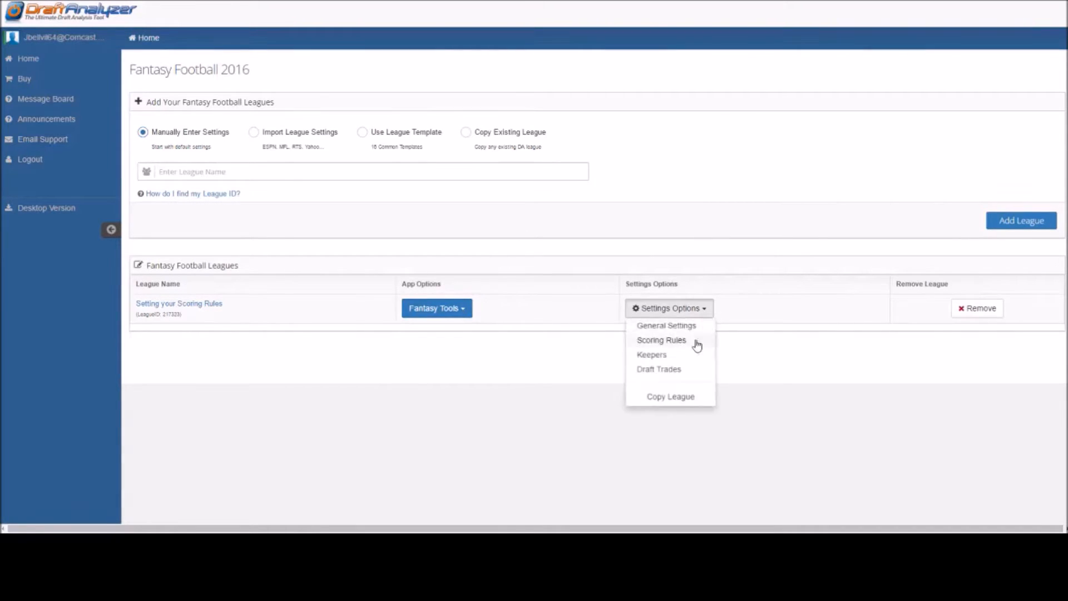
left_click(660, 340)
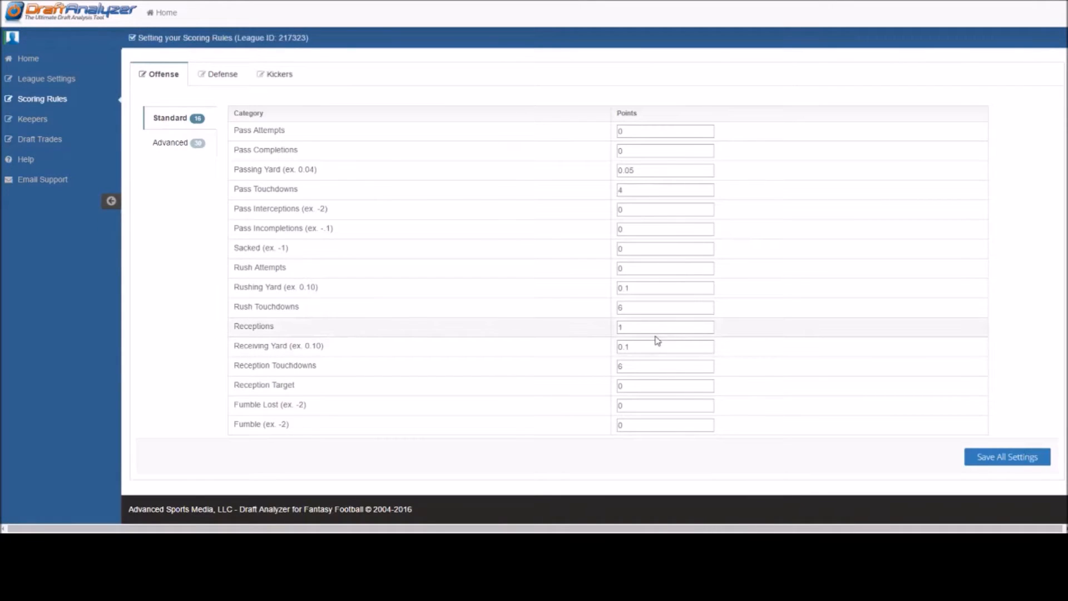
- Make each Passing Yard worth 0.05 points on the standard offense rules
left_click(665, 131)
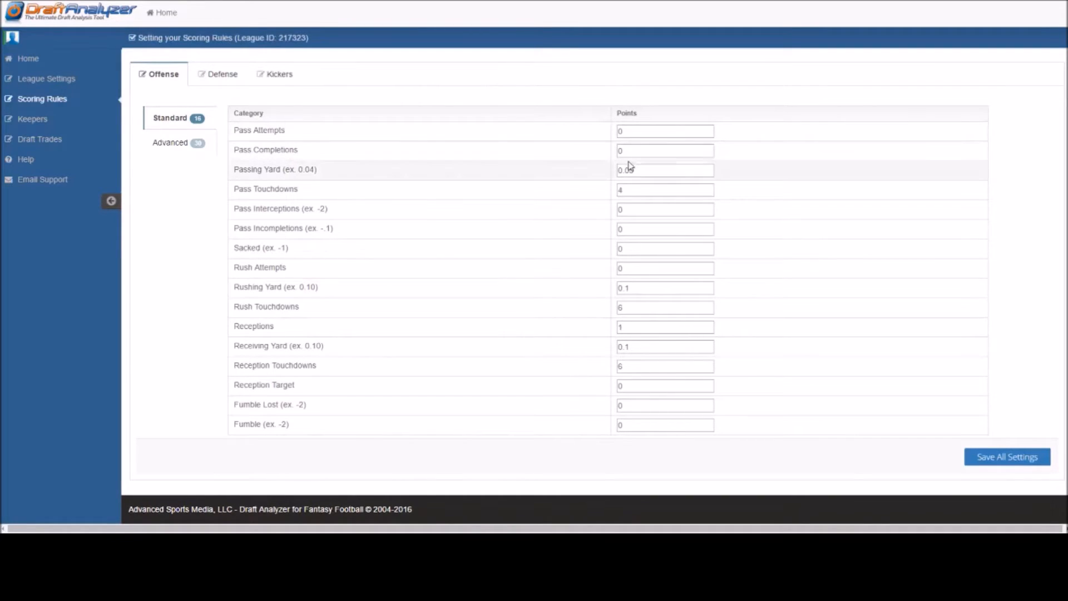
type("0.05")
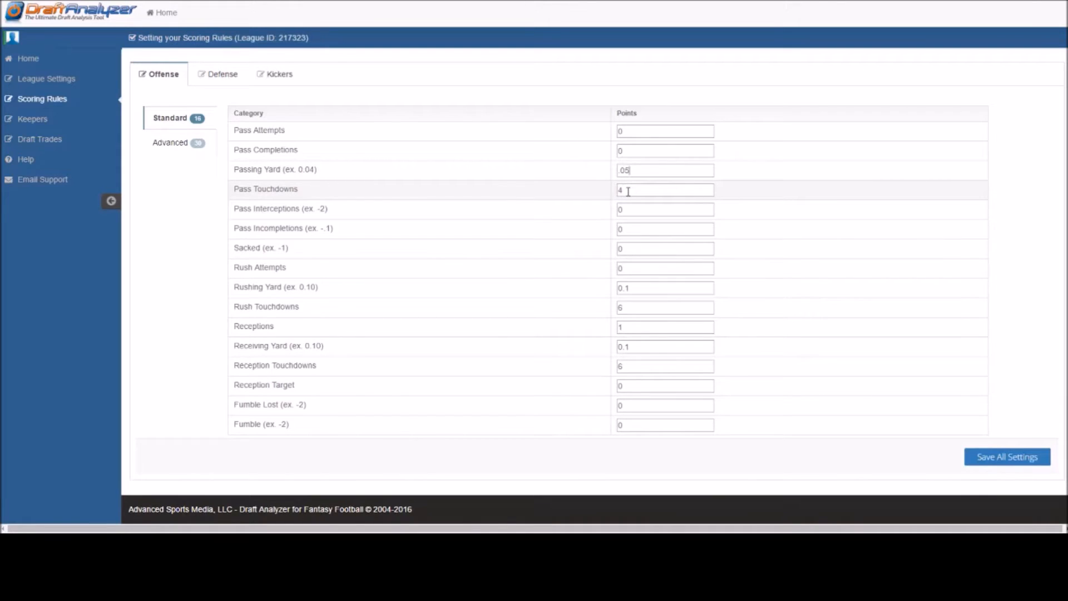
left_click(665, 209)
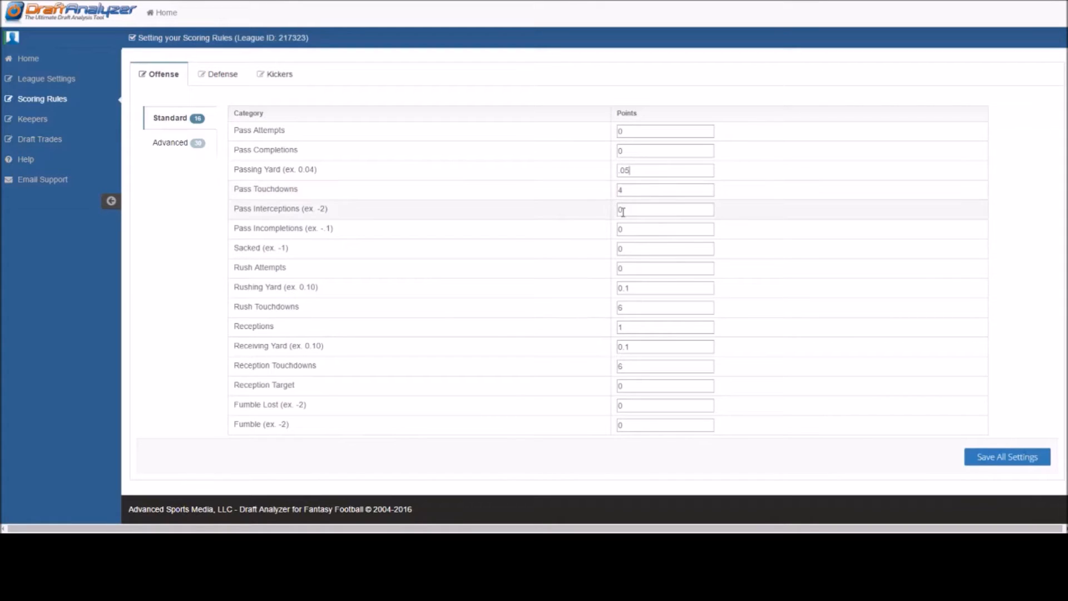
mouse_move(600, 298)
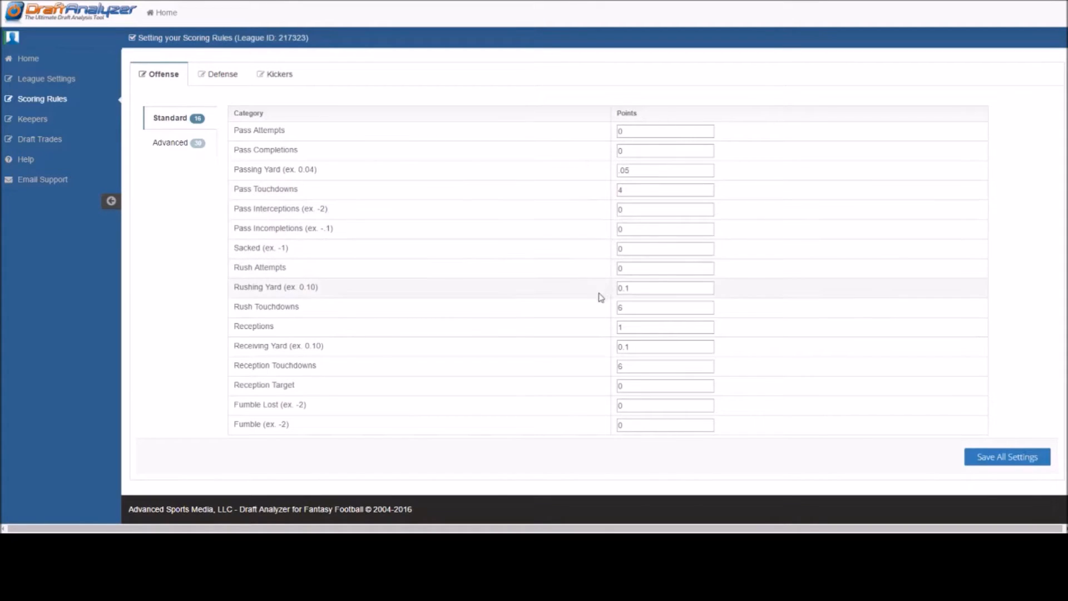
mouse_move(399, 340)
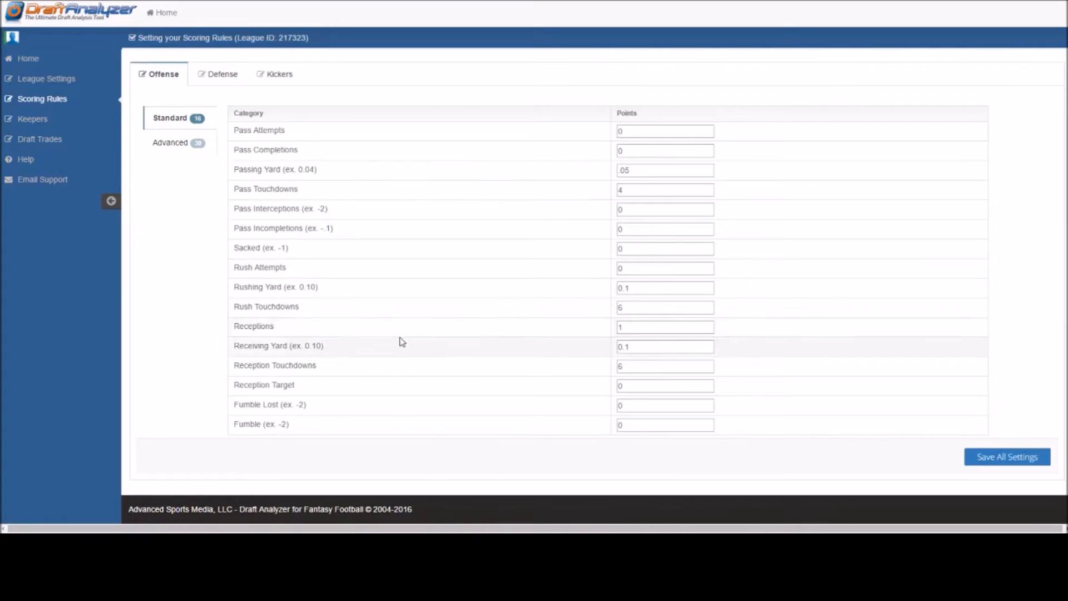
- On advanced offense rules, give 50+ yard passing and rushing touchdowns 2 bonus points each
left_click(171, 141)
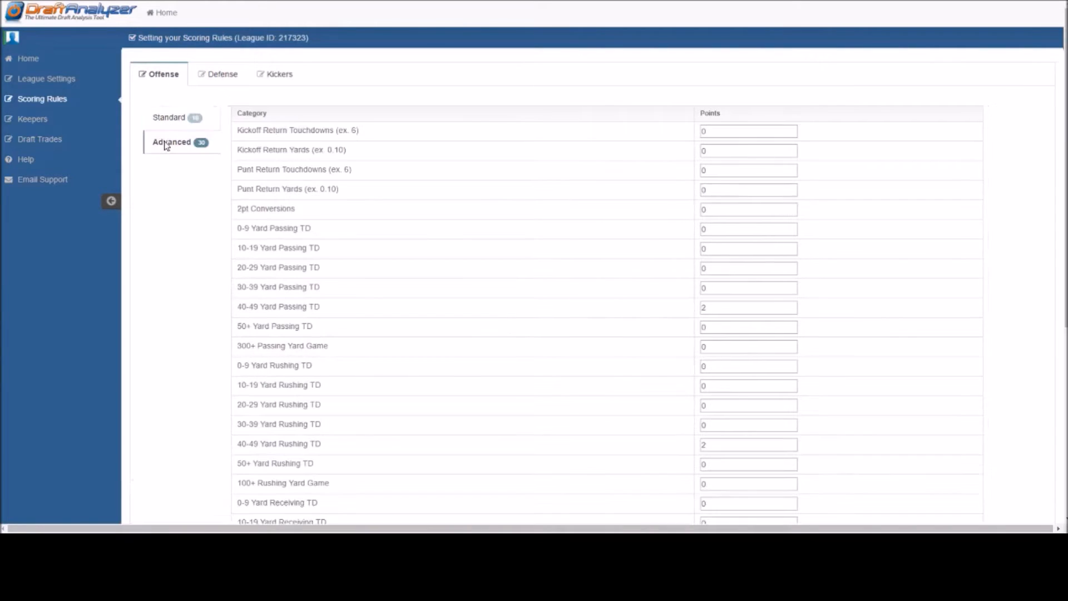
mouse_move(282, 143)
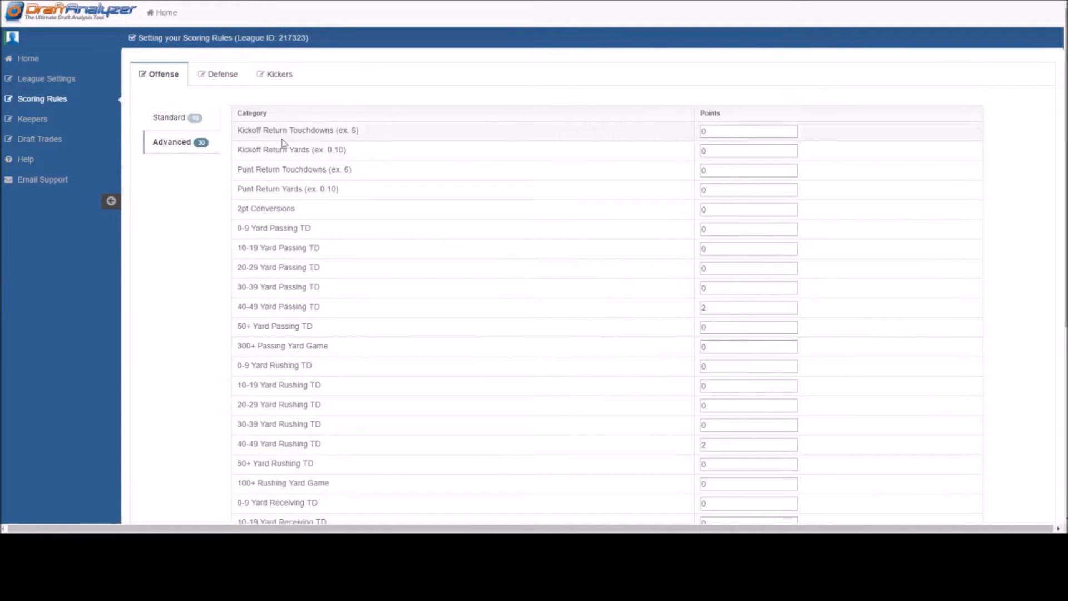
mouse_move(303, 189)
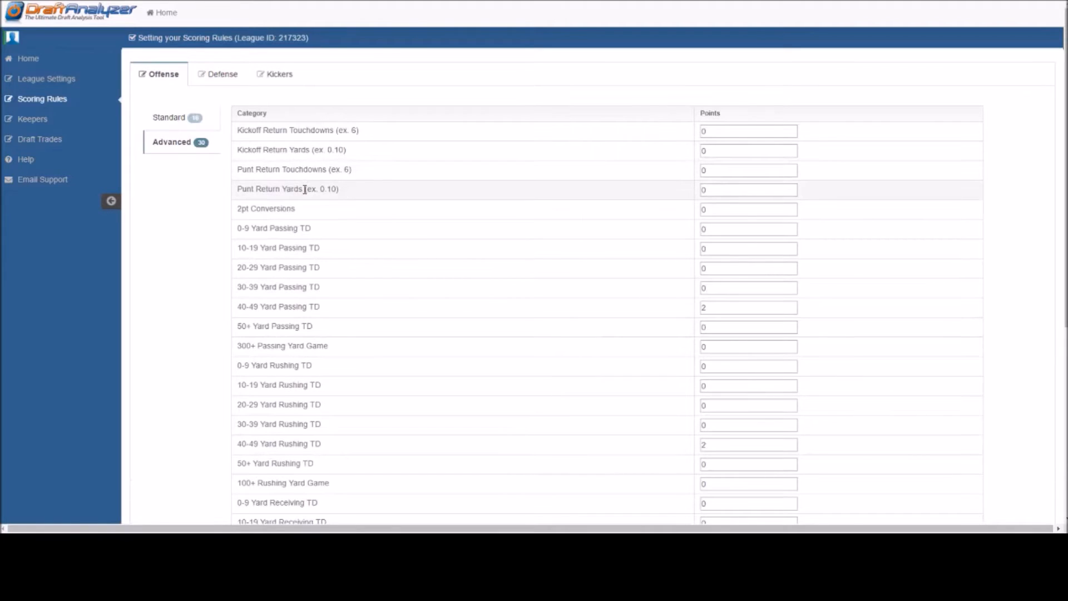
mouse_move(299, 200)
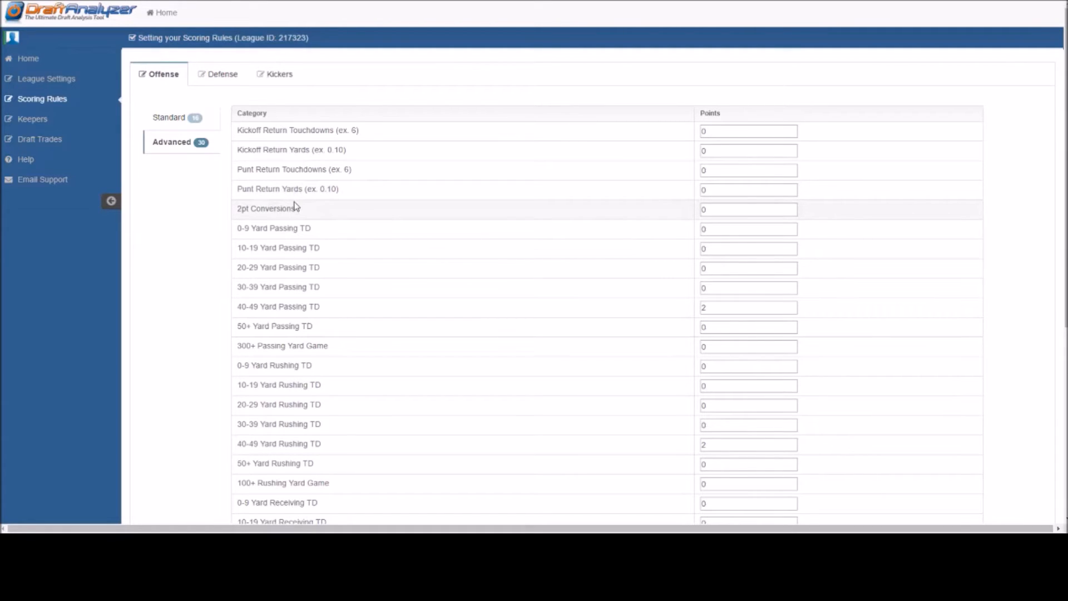
mouse_move(277, 288)
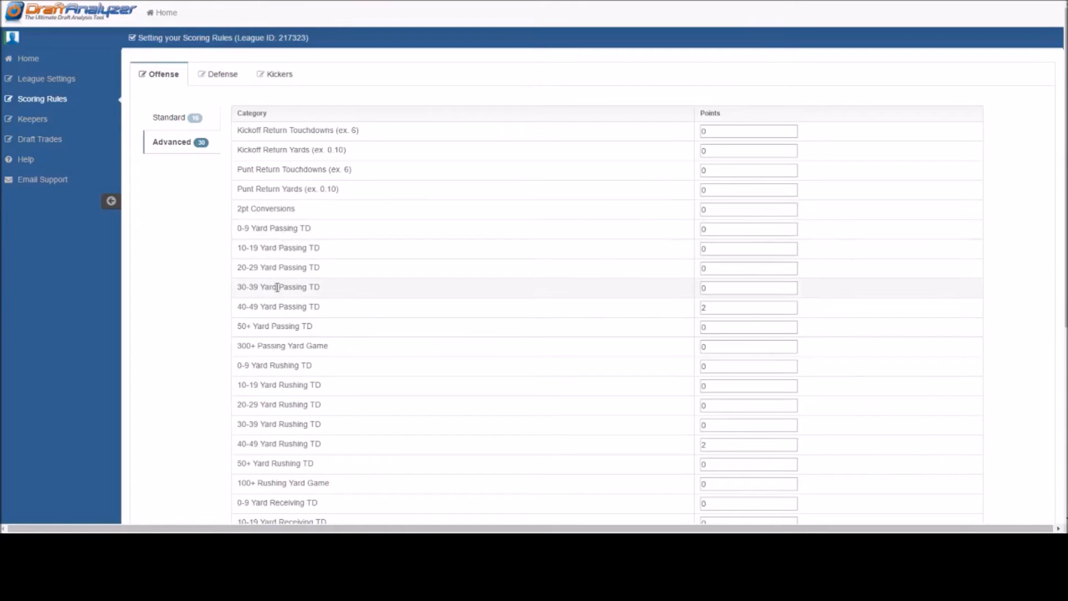
mouse_move(436, 312)
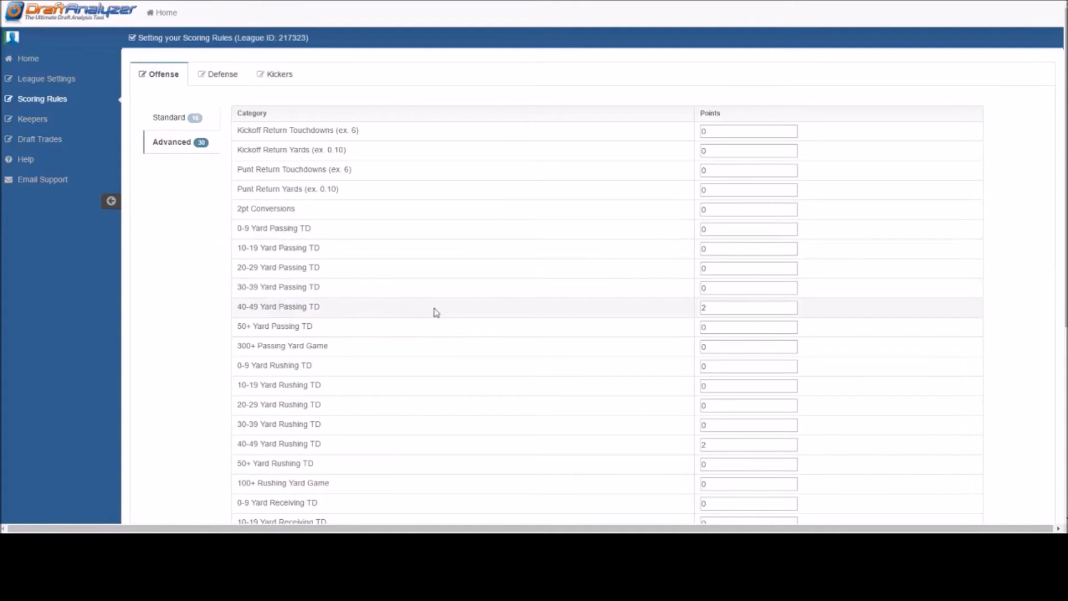
left_click(748, 307)
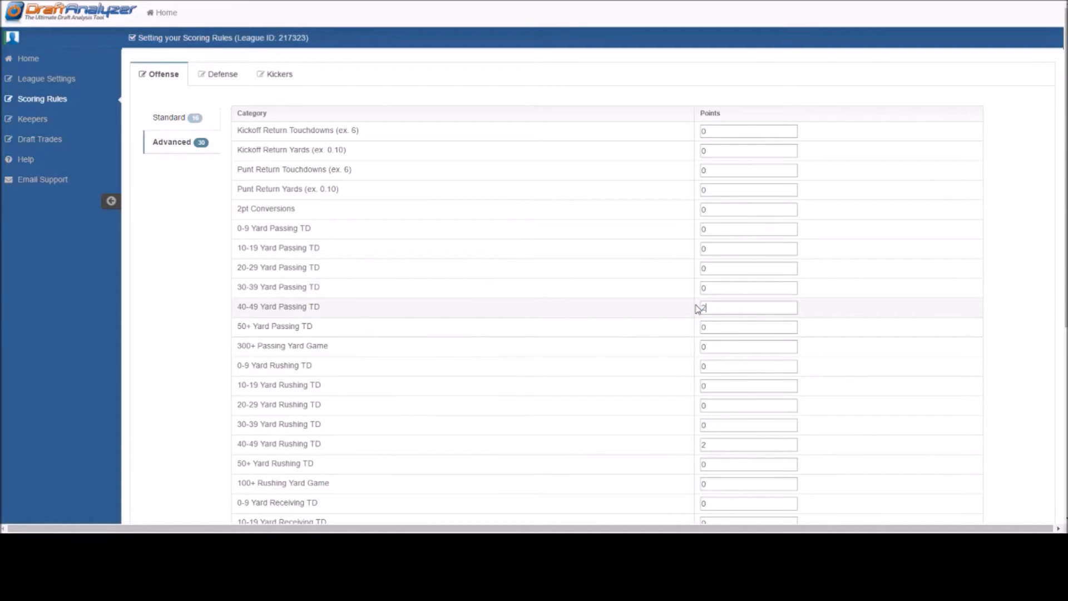
type("2")
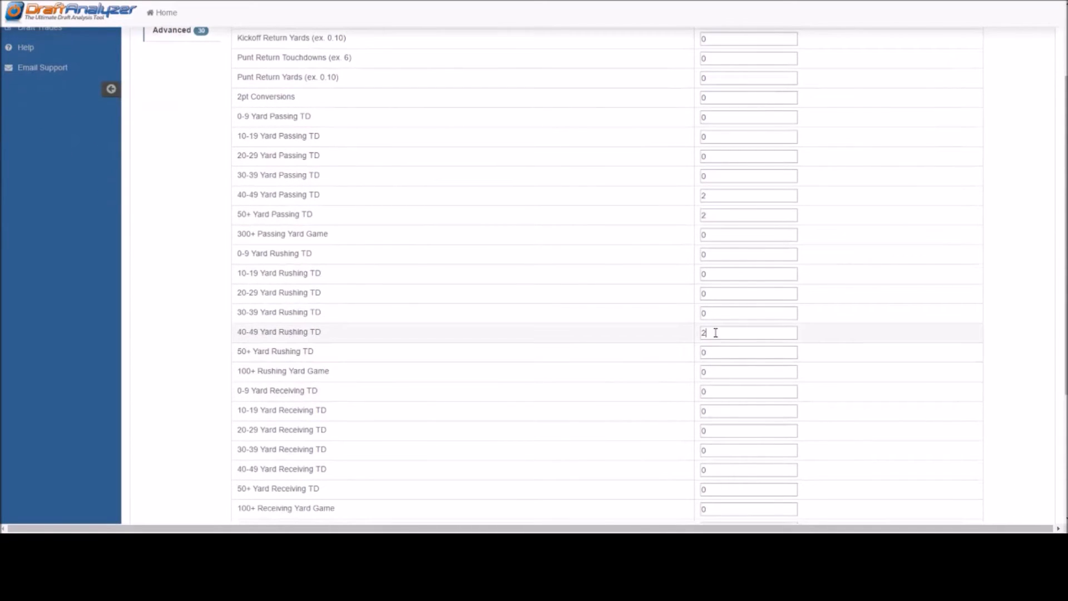
double_click(704, 333)
type("2")
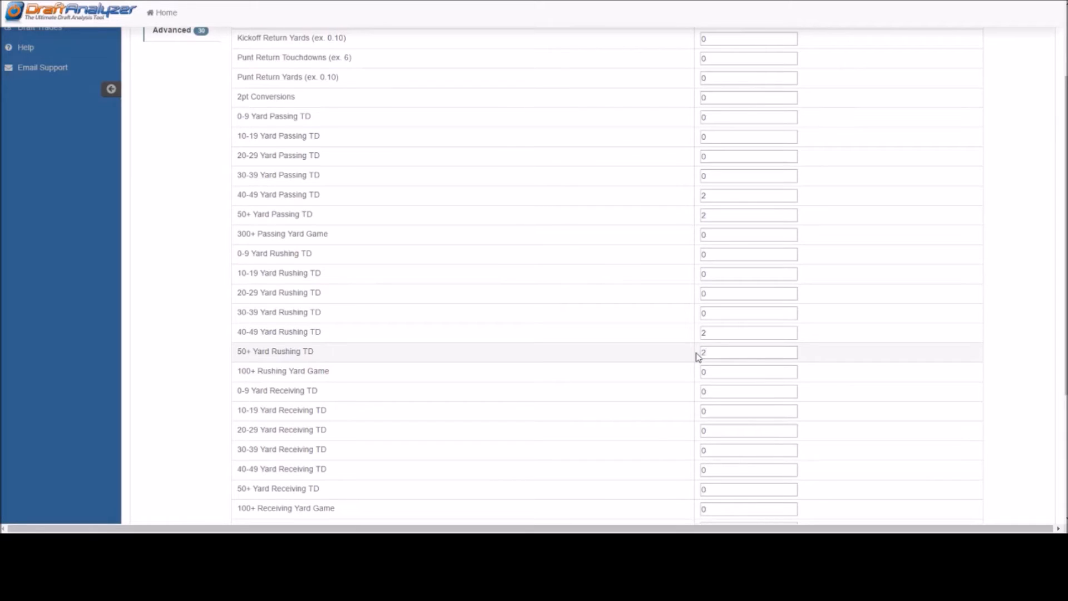
scroll("down", 3)
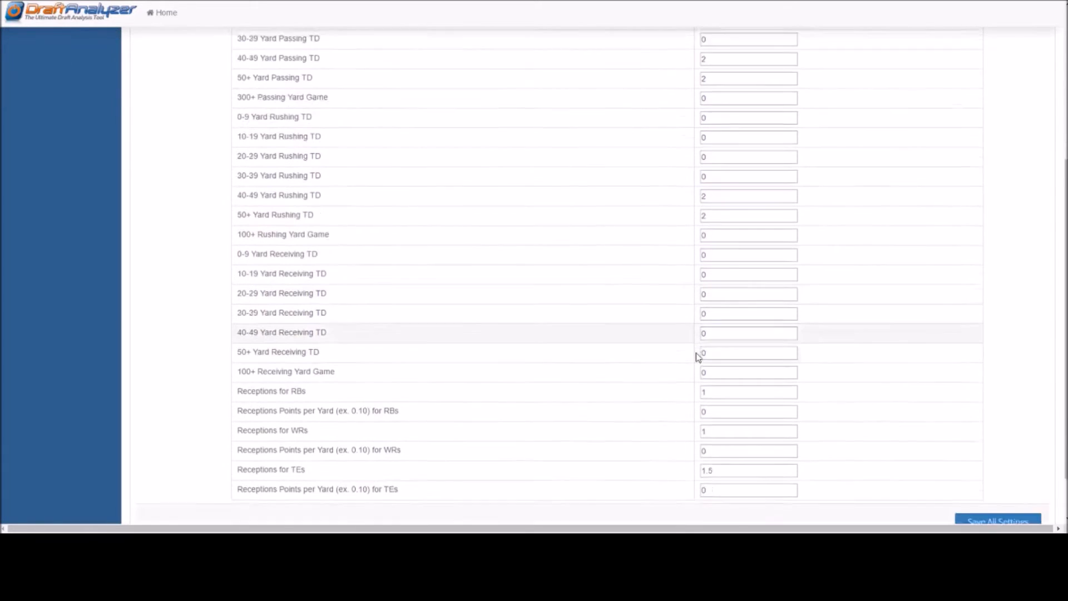
scroll("down", 3)
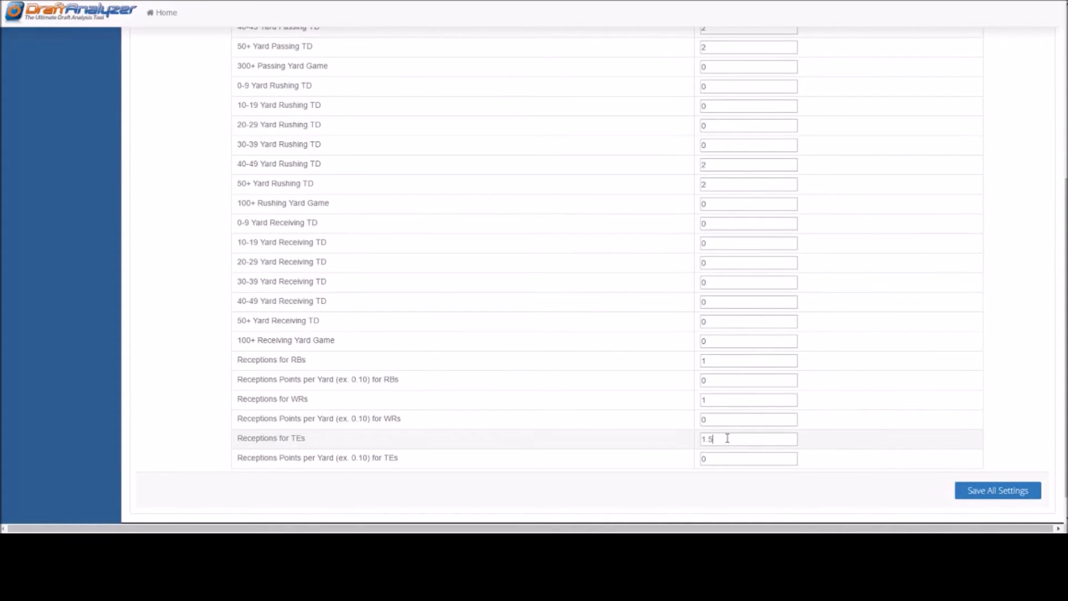
double_click(706, 439)
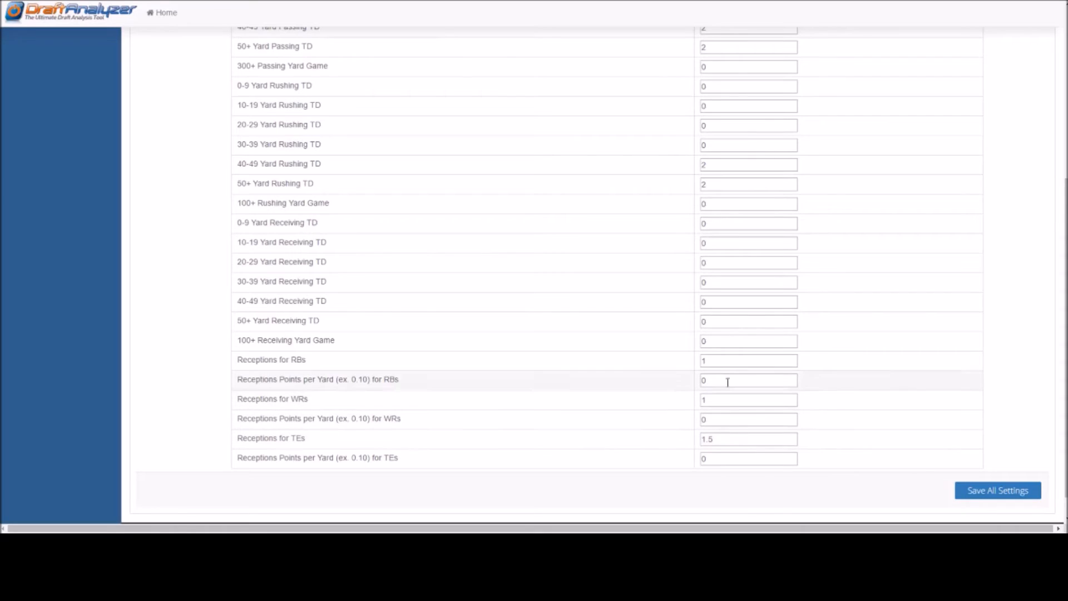
triple_click(748, 361)
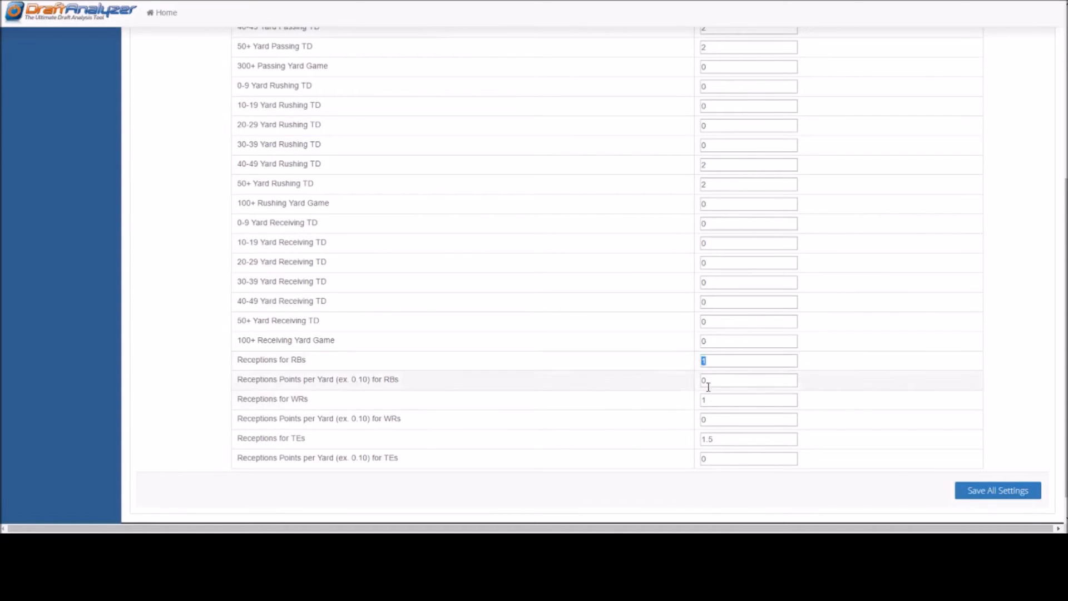
left_click(748, 400)
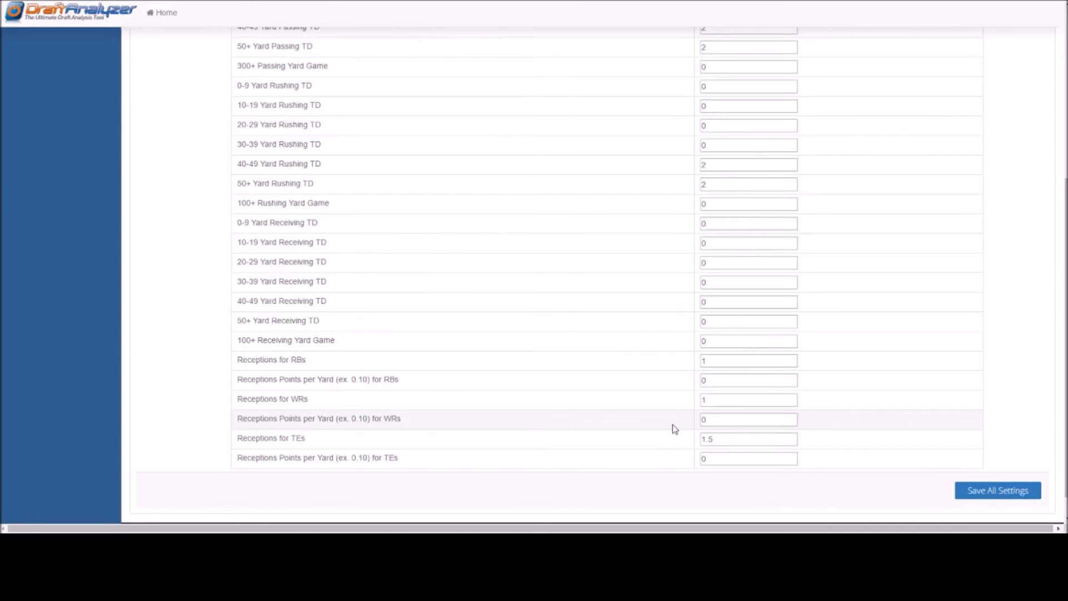
scroll("up", 3)
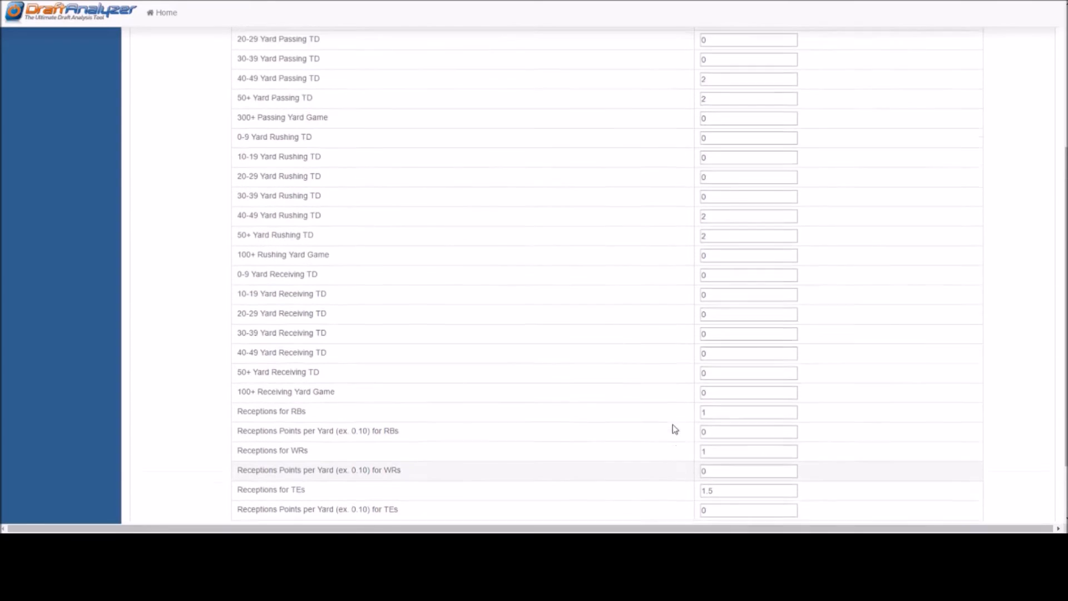
scroll("up", 3)
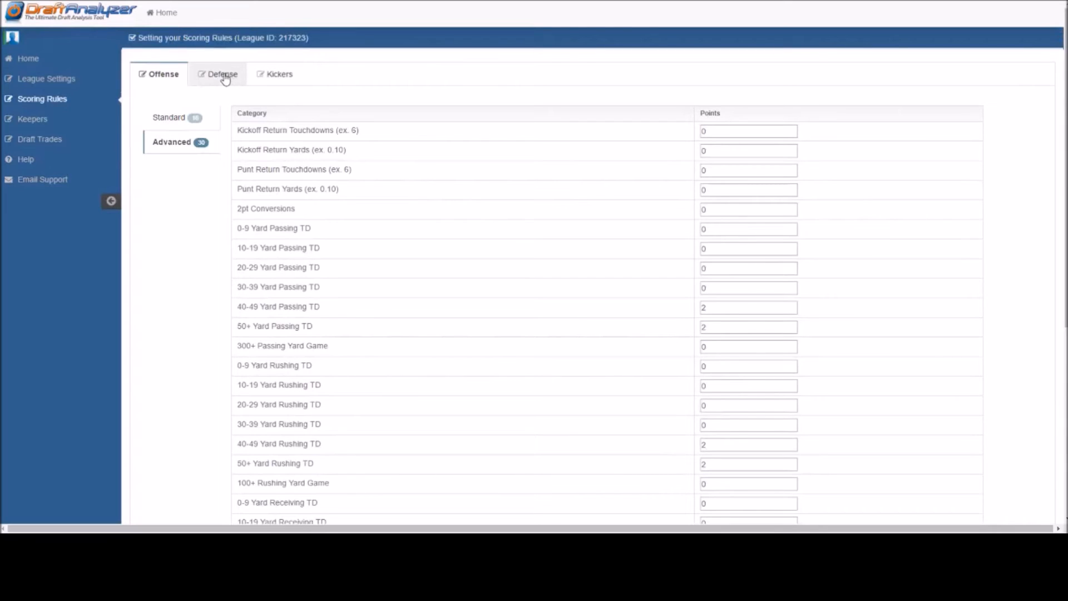
- Show the standard defense rules and select the Assisted Tackle points value
left_click(222, 74)
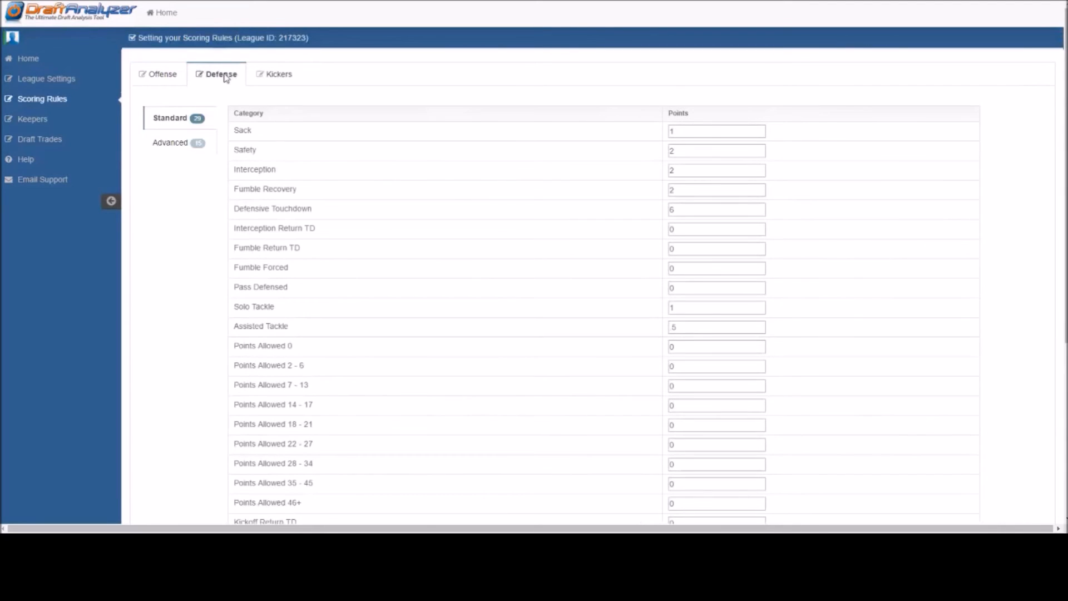
mouse_move(405, 126)
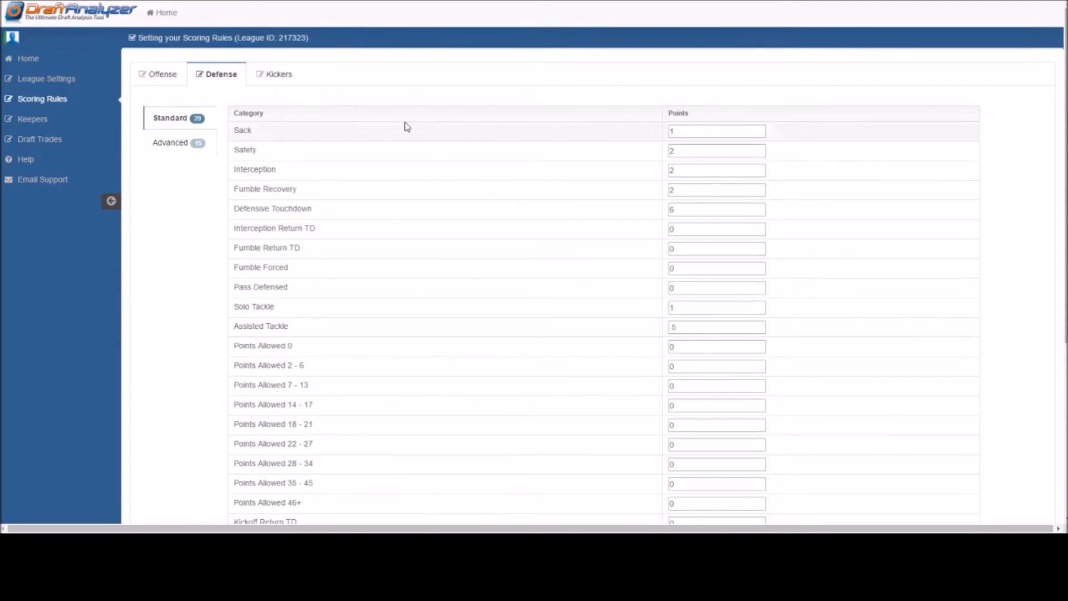
mouse_move(435, 130)
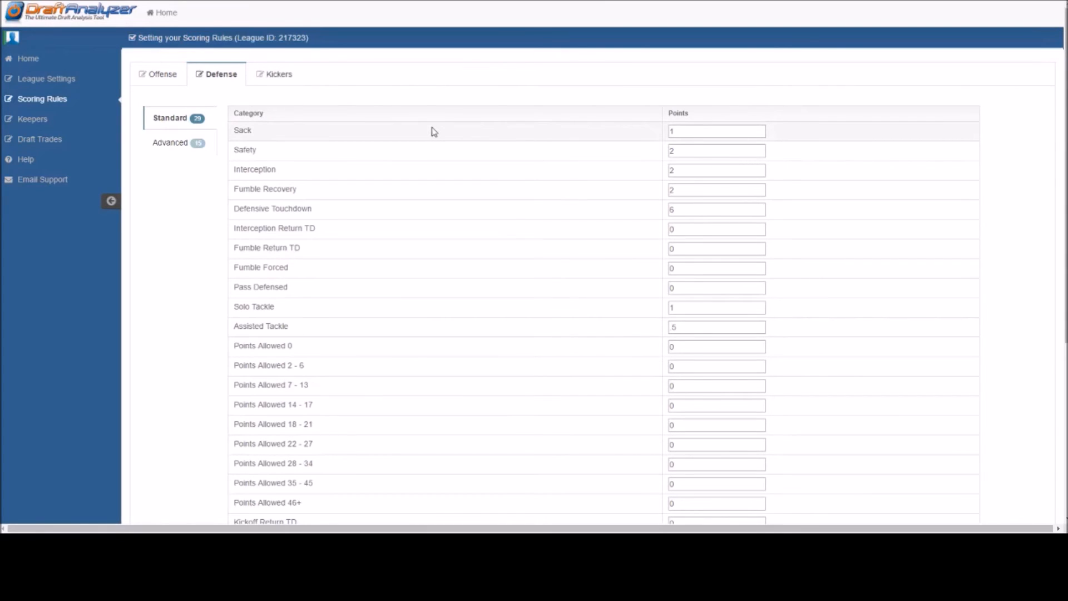
mouse_move(494, 307)
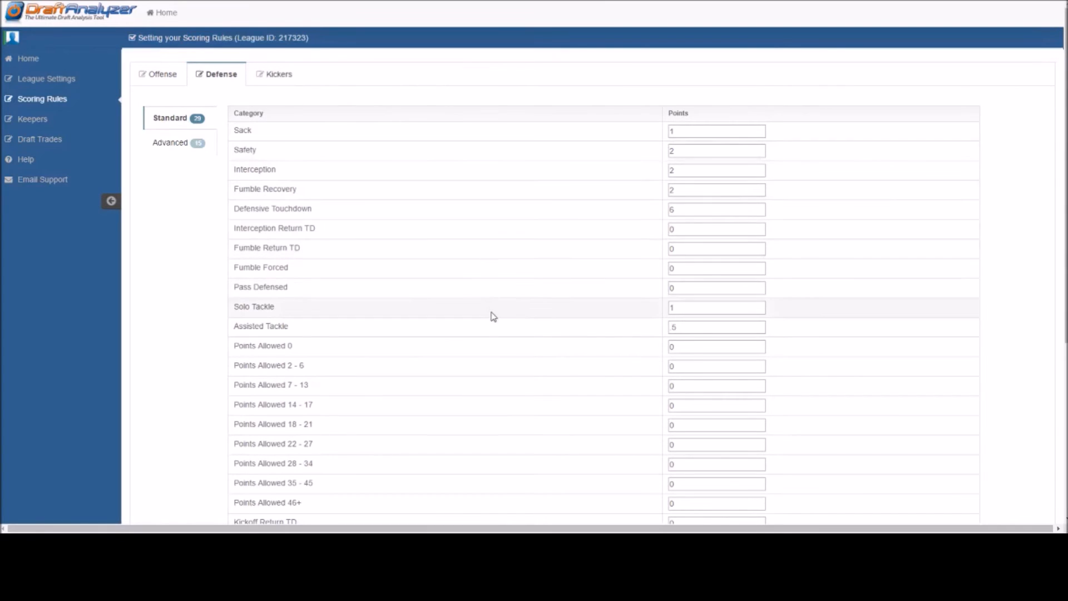
left_click(716, 307)
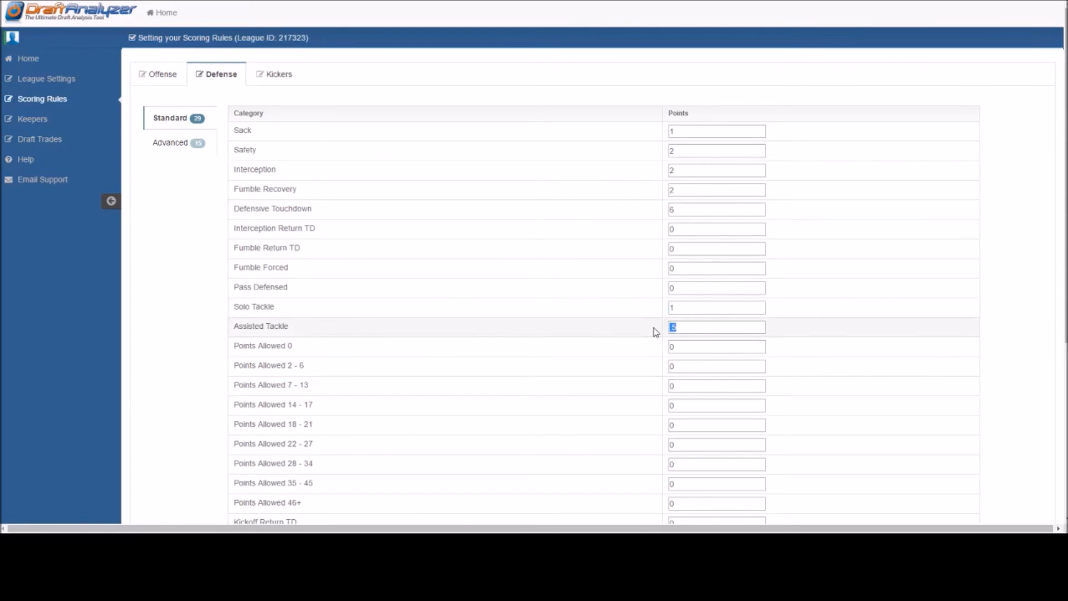
mouse_move(557, 324)
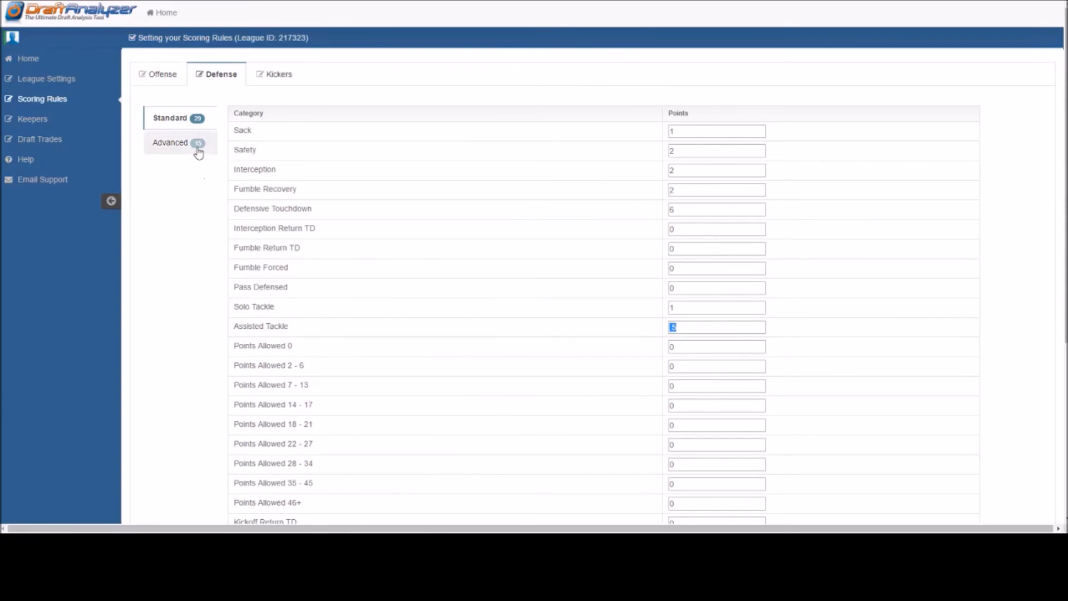
- Show the advanced defense points-allowed and yards-allowed categories, all at 0
left_click(172, 141)
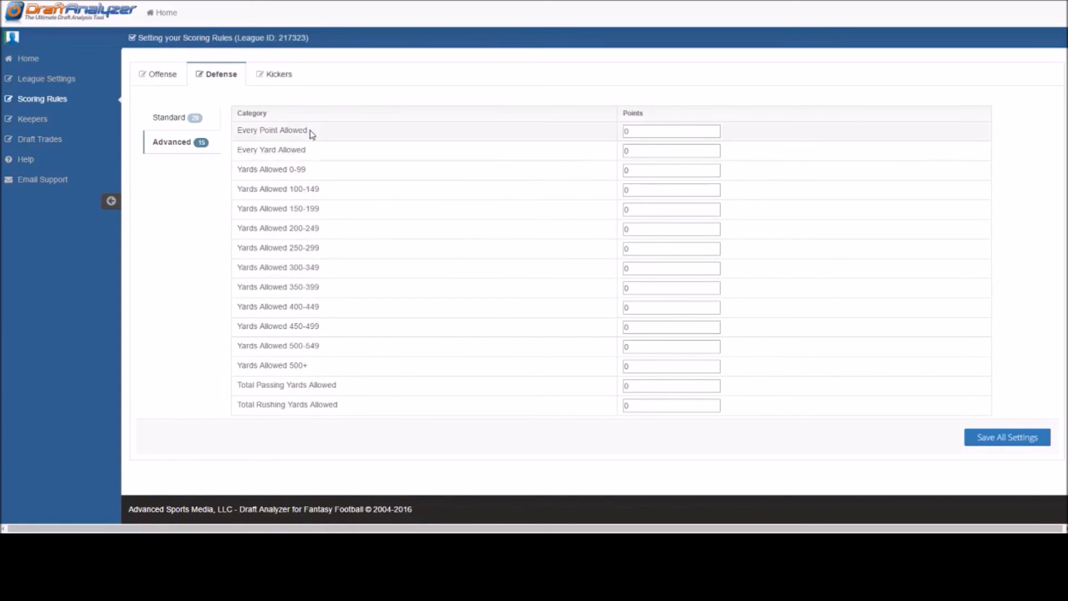
mouse_move(276, 77)
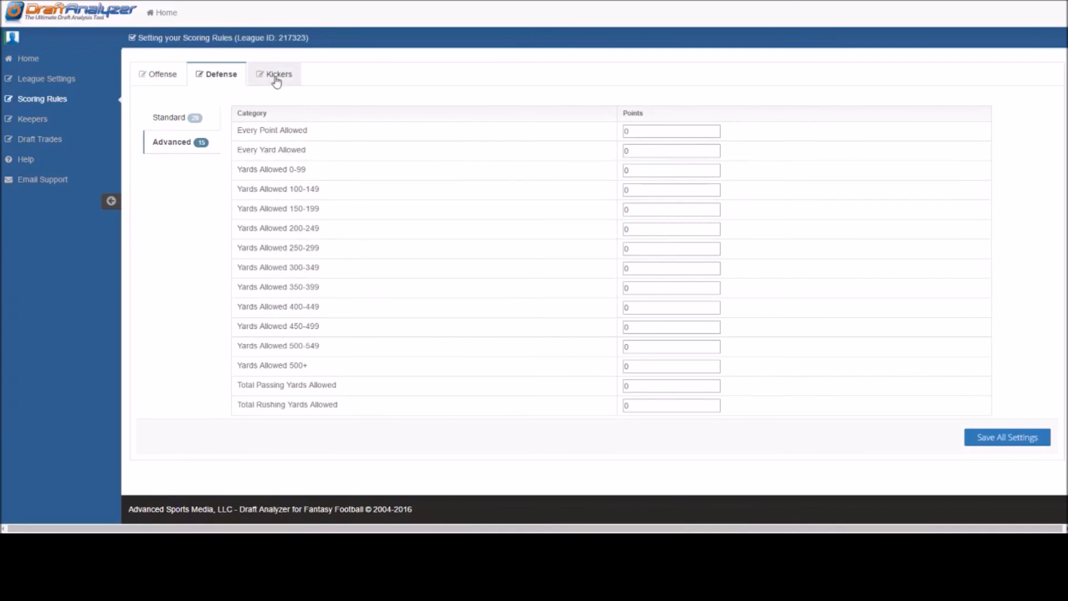
- Show the standard kicker rules with field goals at 3 points and extra points at 1
left_click(278, 74)
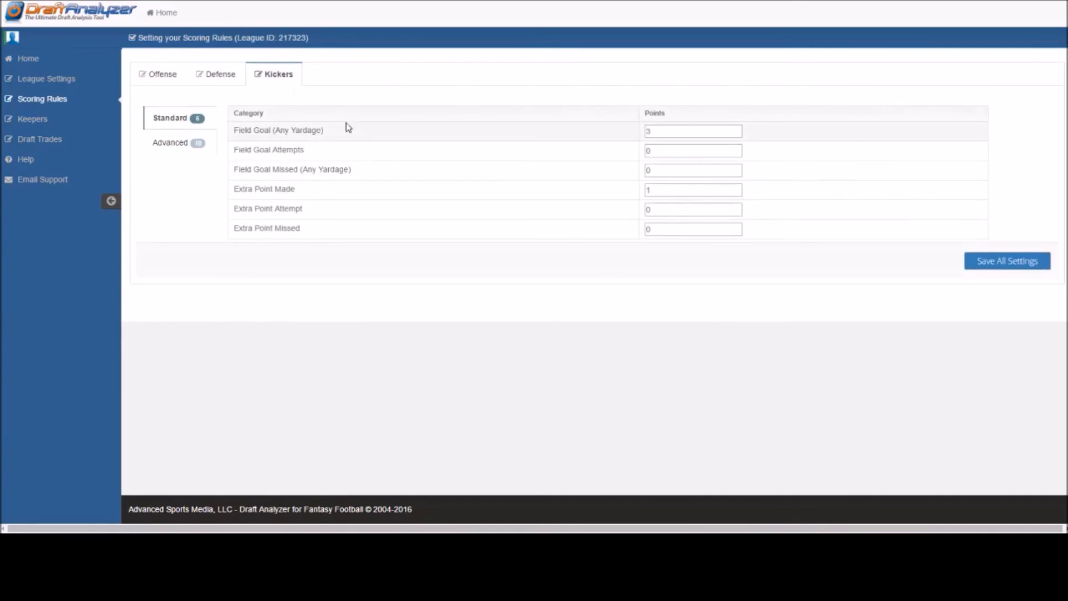
mouse_move(383, 126)
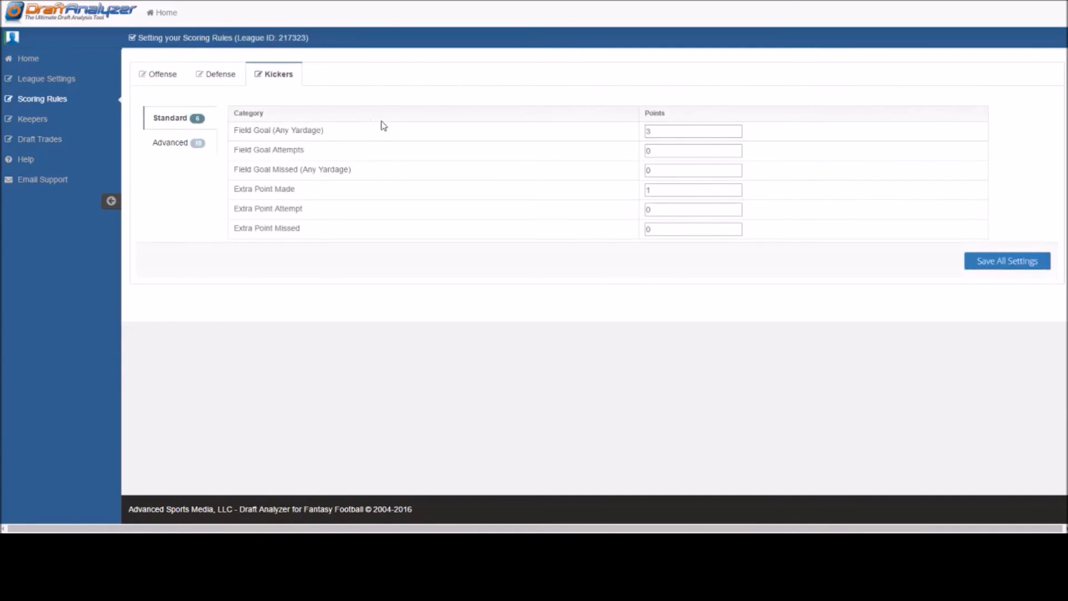
mouse_move(443, 168)
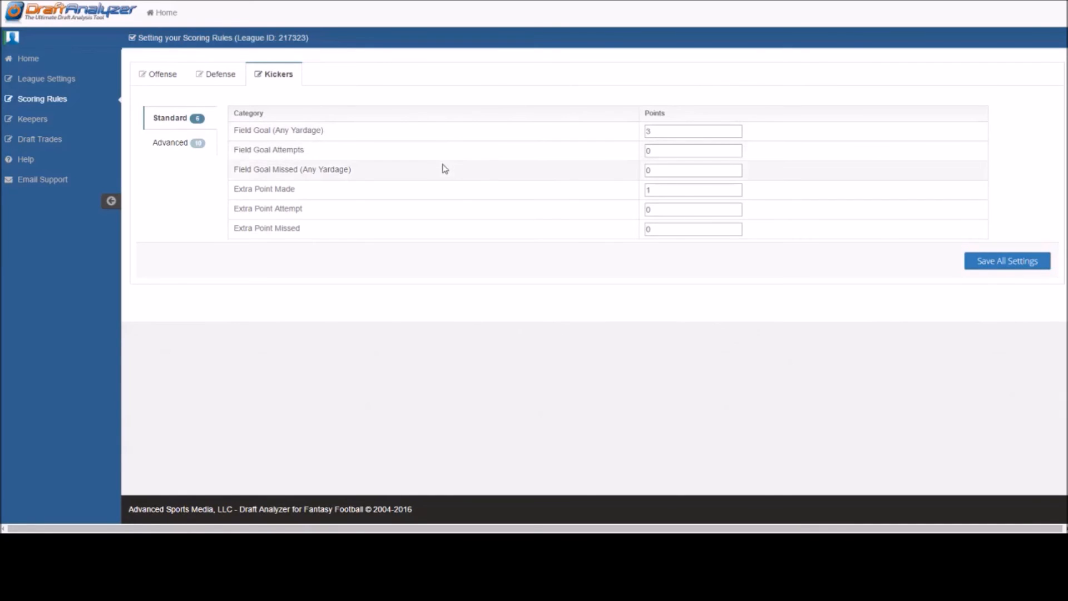
mouse_move(448, 230)
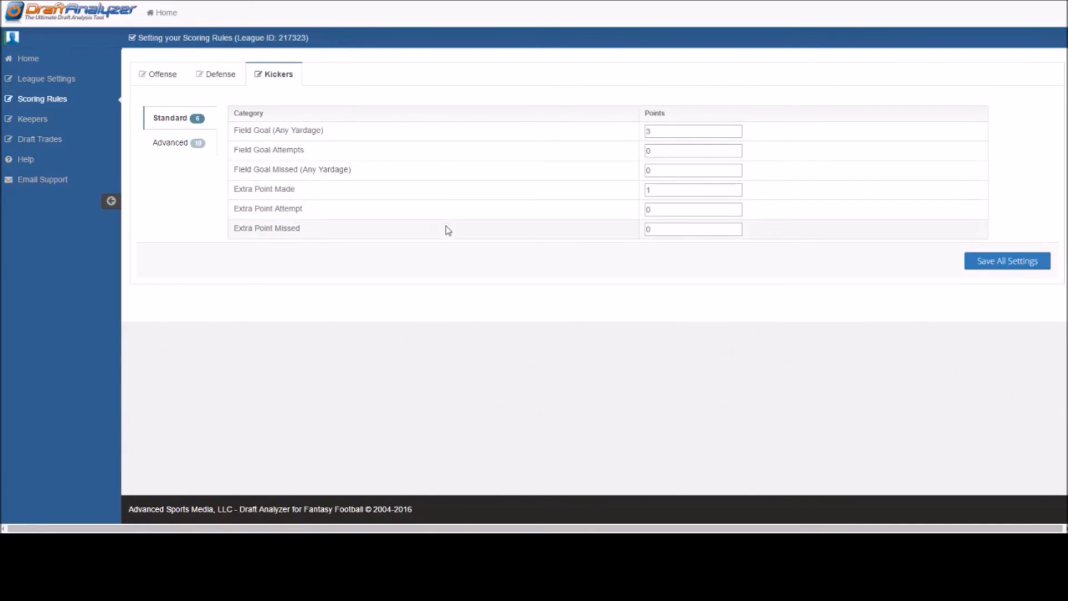
- Show the advanced kicker rules and check the Field Goal 50+ Yards value of 2
left_click(172, 141)
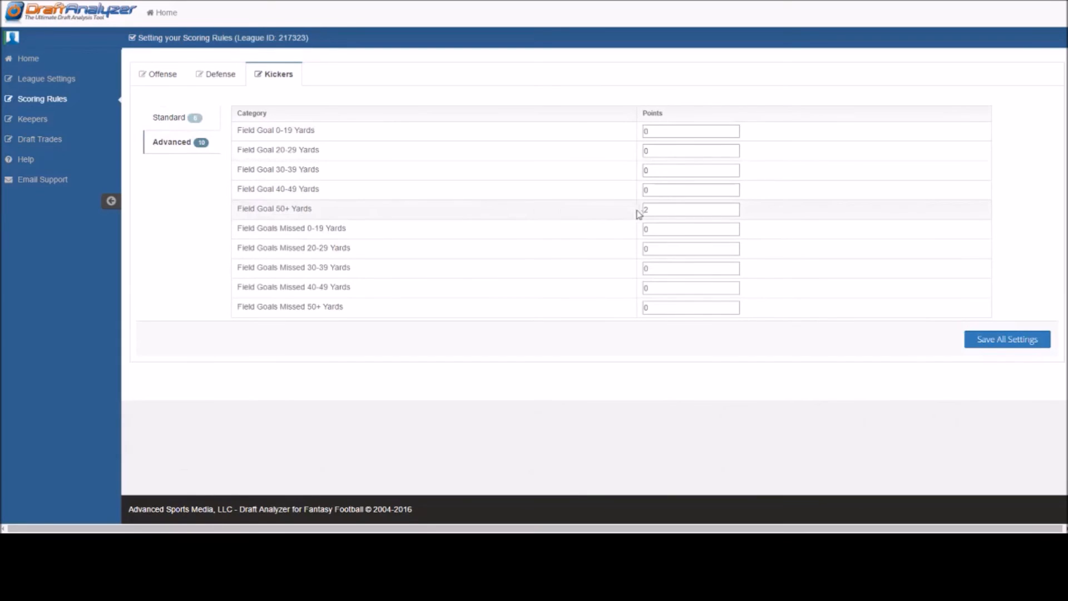
double_click(690, 209)
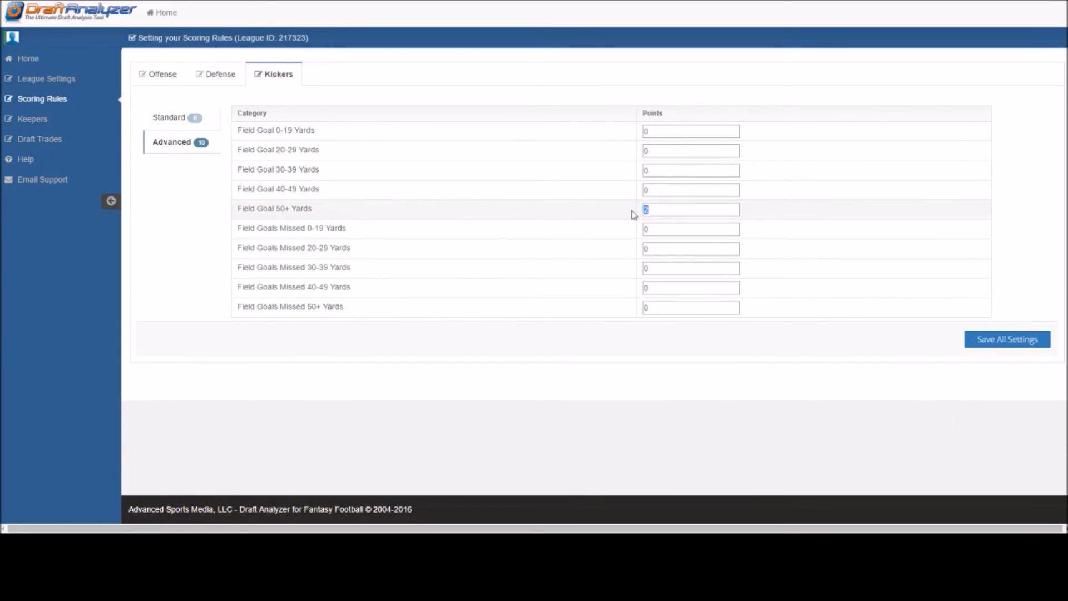
mouse_move(611, 222)
type("2")
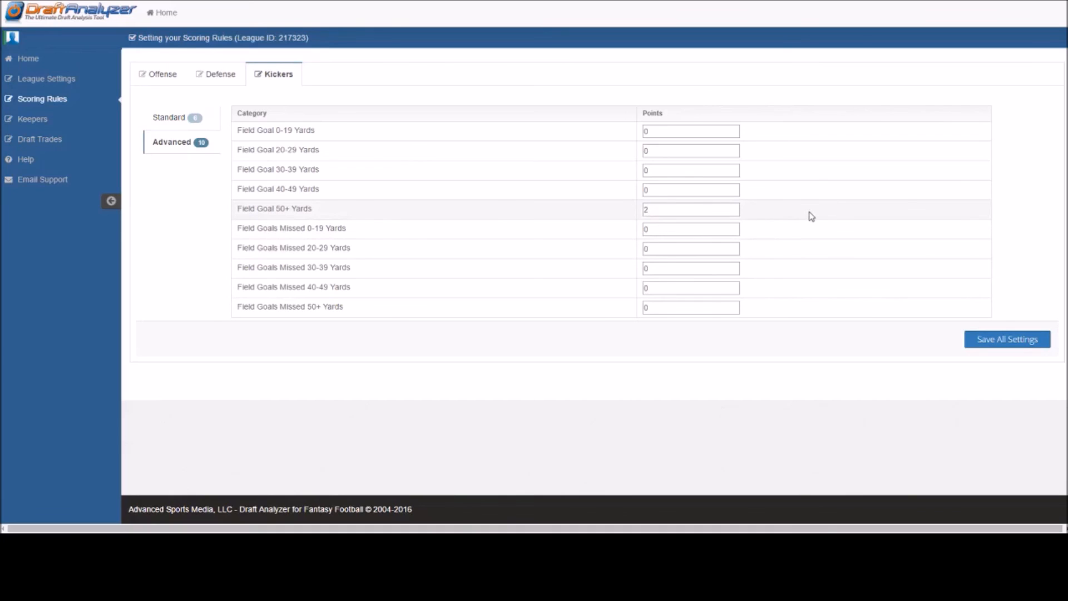
mouse_move(911, 214)
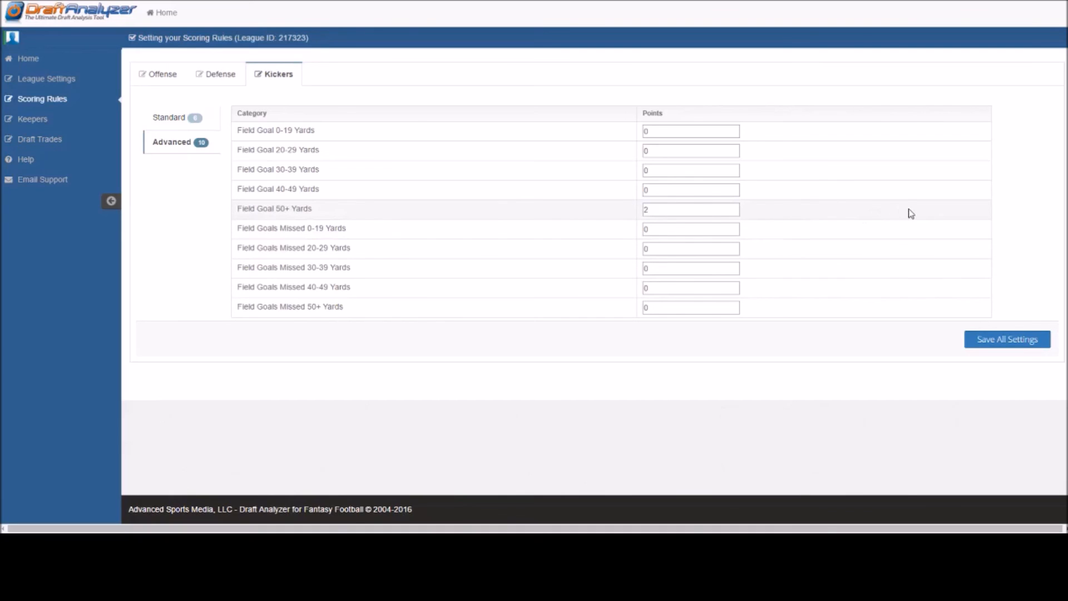
mouse_move(985, 315)
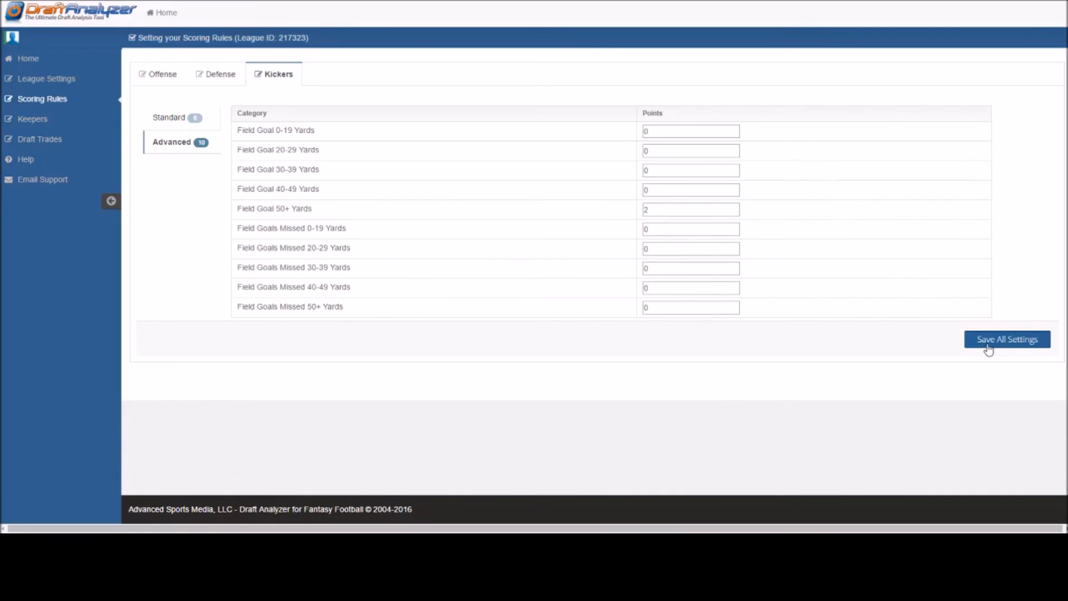
- Save all scoring rule settings and return to the Fantasy Football 2016 league list
left_click(1007, 339)
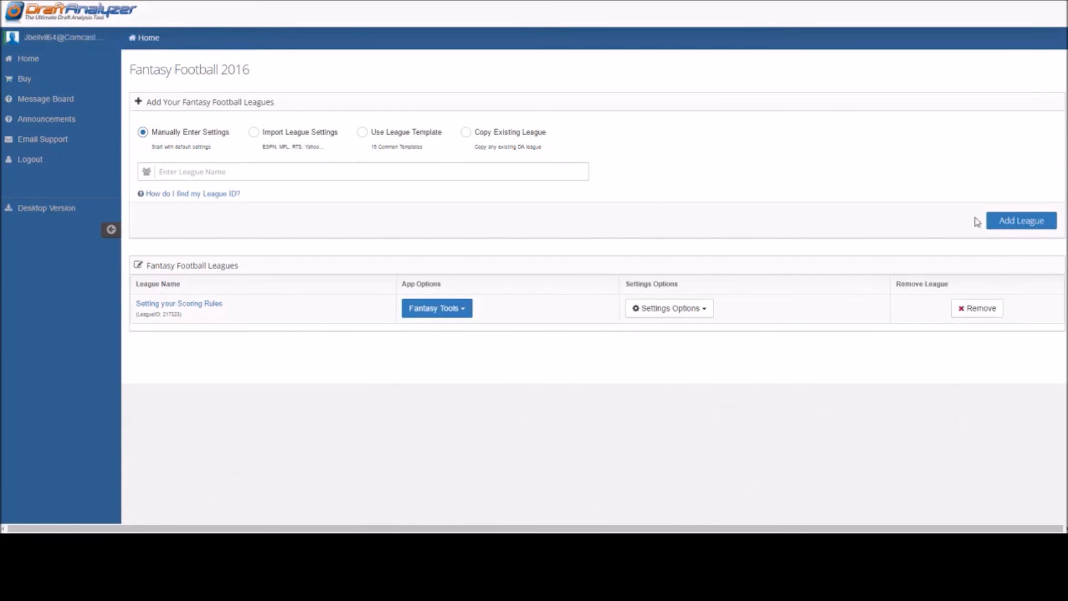
mouse_move(801, 319)
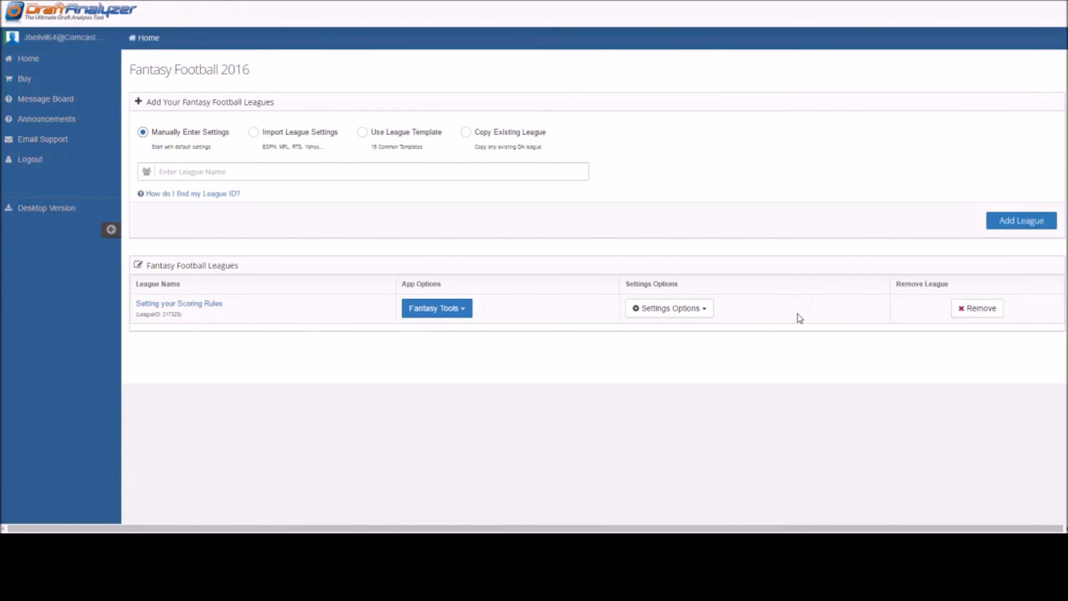
mouse_move(796, 320)
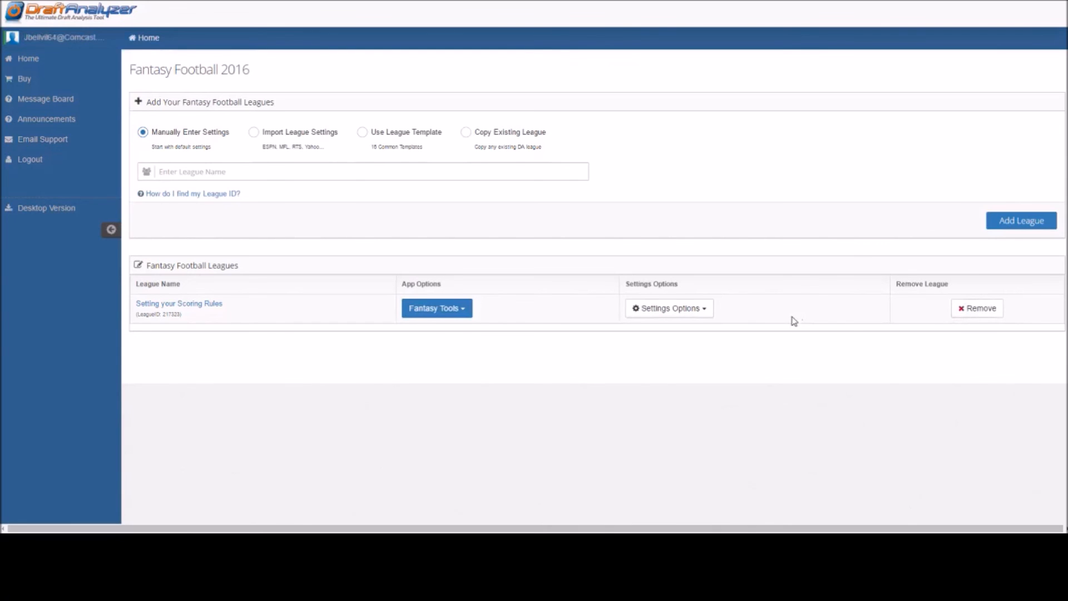
mouse_move(712, 341)
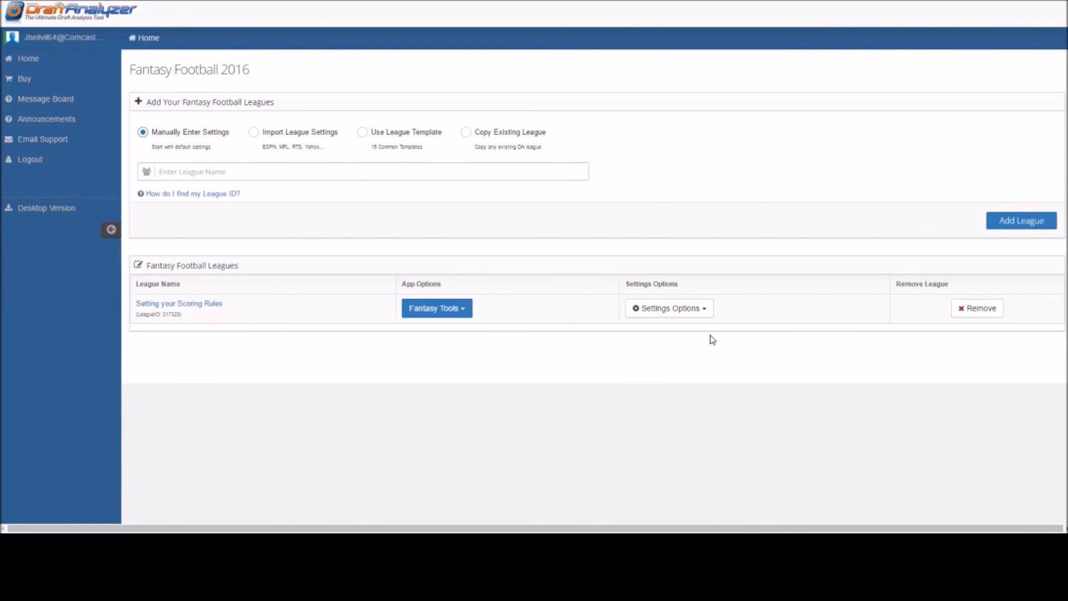